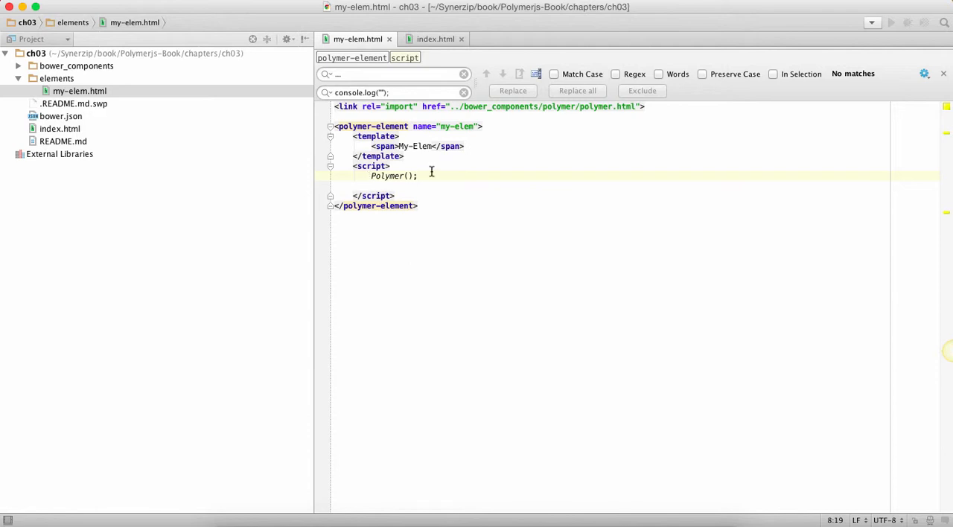
# Step: Replace the counter:0 line in Polymer({...}) with created, ready, attached, domReady and detached logging callbacks
pyautogui.click(60, 128)
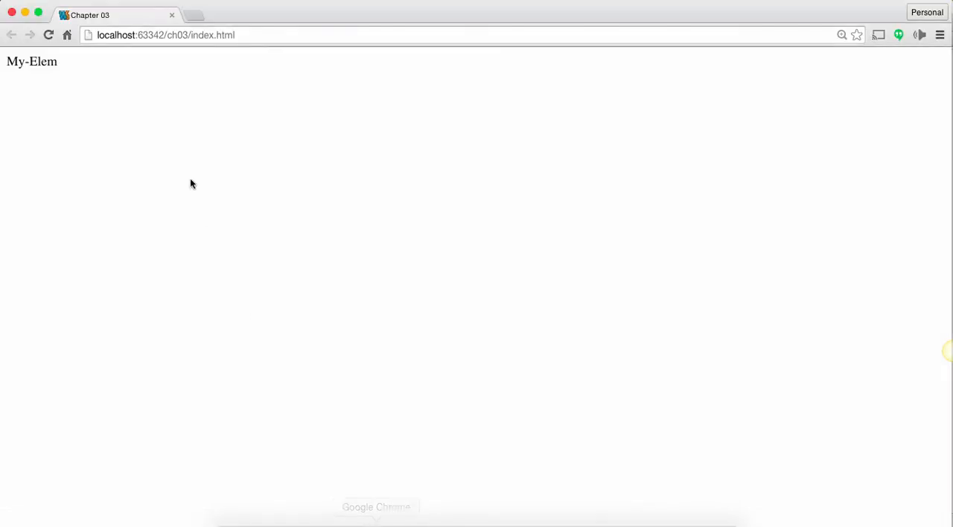
pyautogui.moveTo(149, 176)
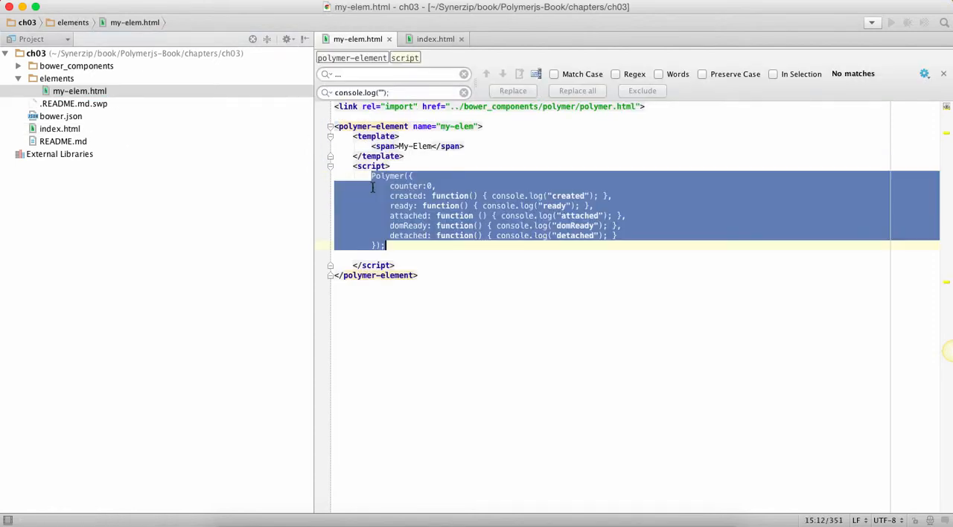
pyautogui.click(423, 256)
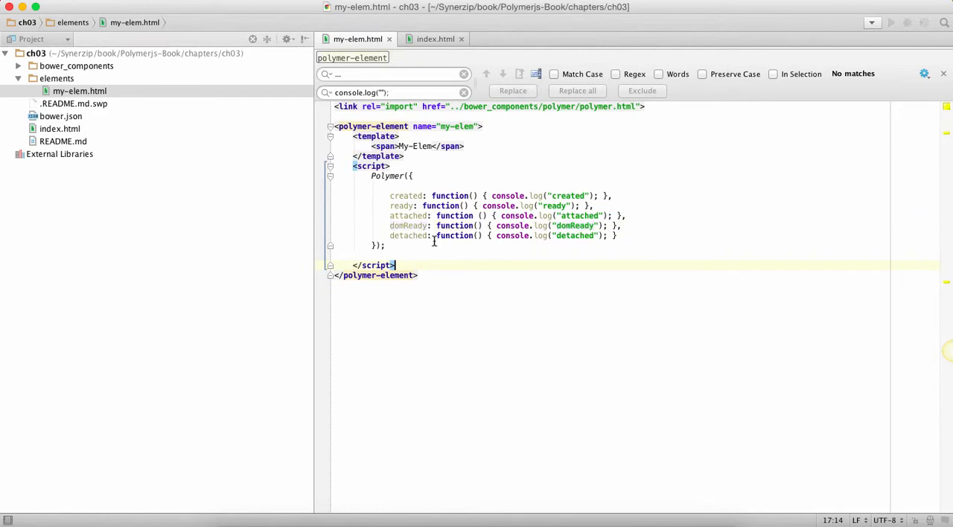
pyautogui.moveTo(448, 261)
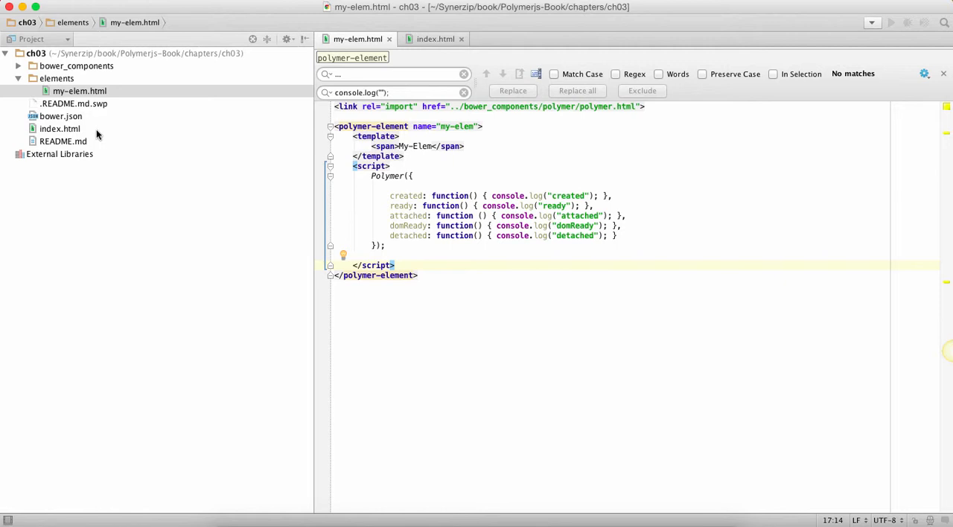
pyautogui.click(434, 39)
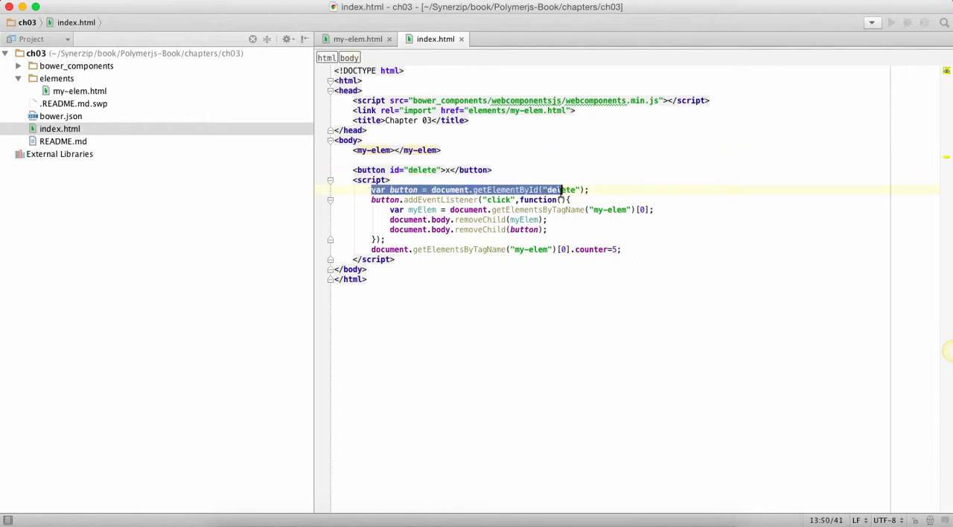
pyautogui.click(432, 199)
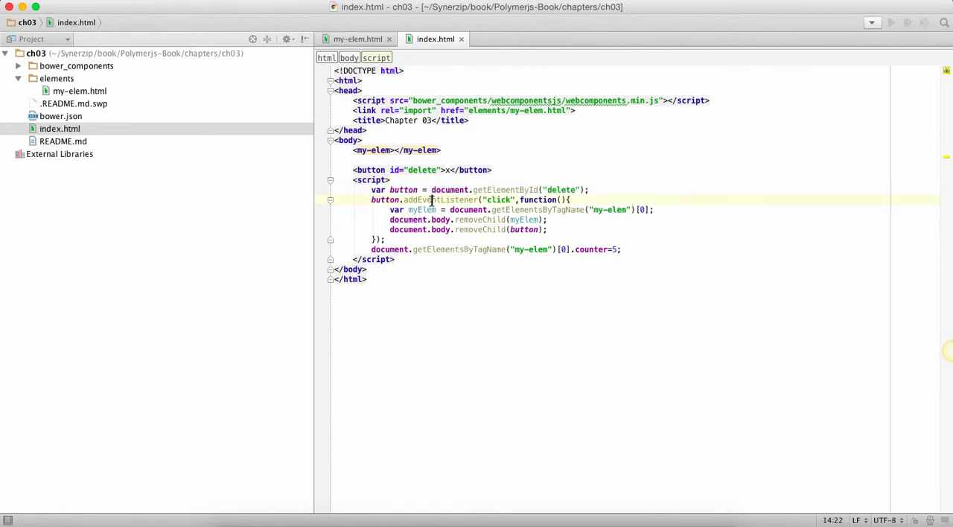
pyautogui.doubleClick(498, 199)
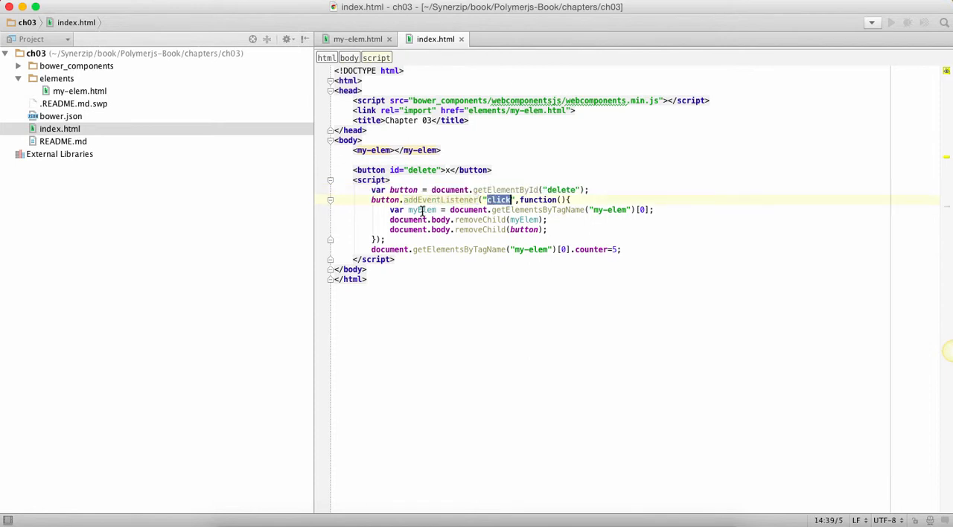
pyautogui.doubleClick(422, 209)
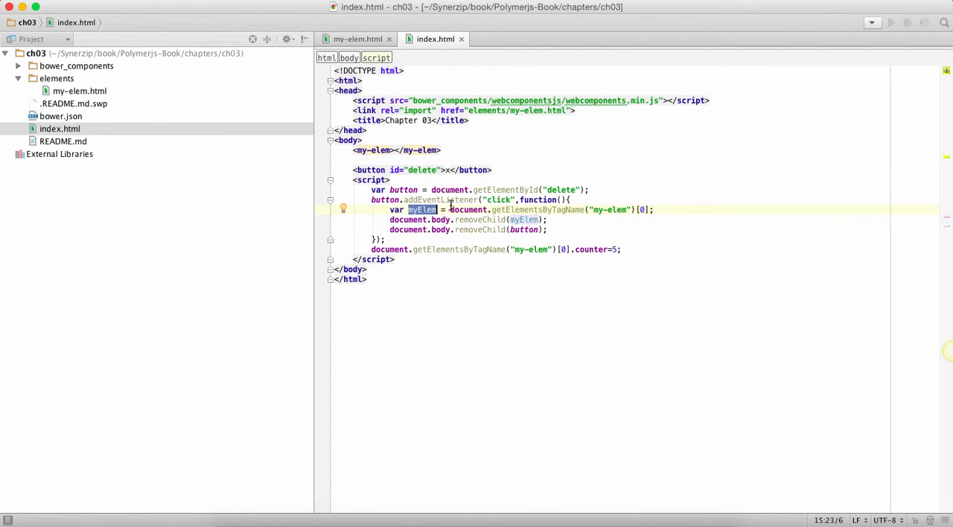
pyautogui.moveTo(116, 97)
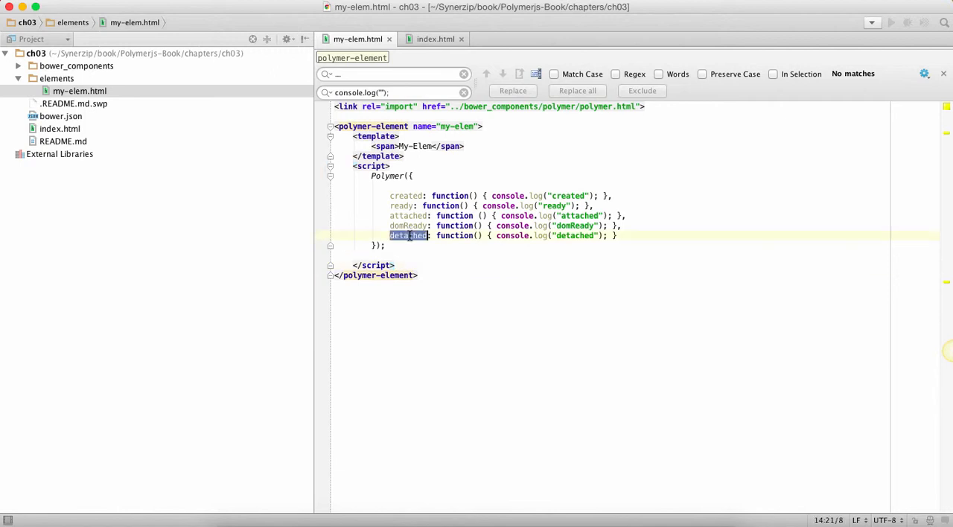
# Step: View index.html in Chrome with the console showing, then remove My-Elem via its x button to log detached
pyautogui.click(60, 128)
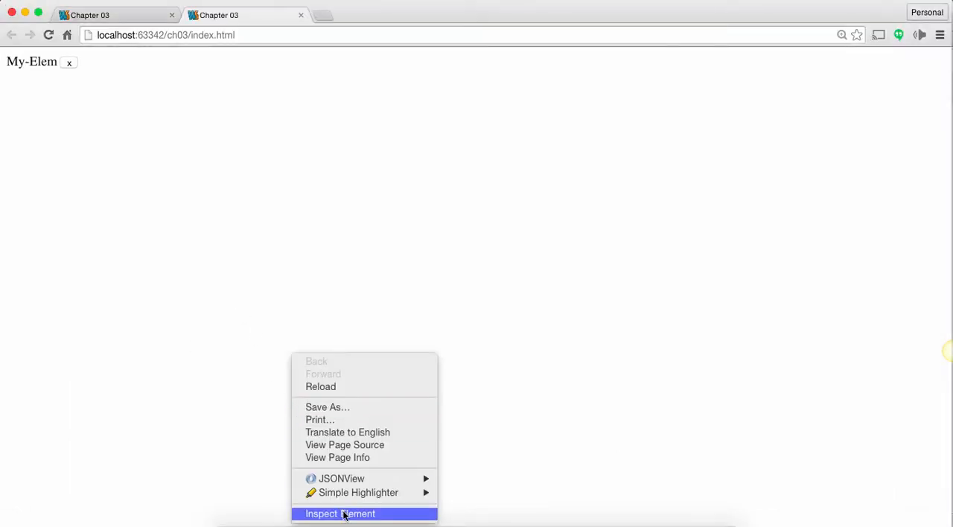
pyautogui.click(340, 513)
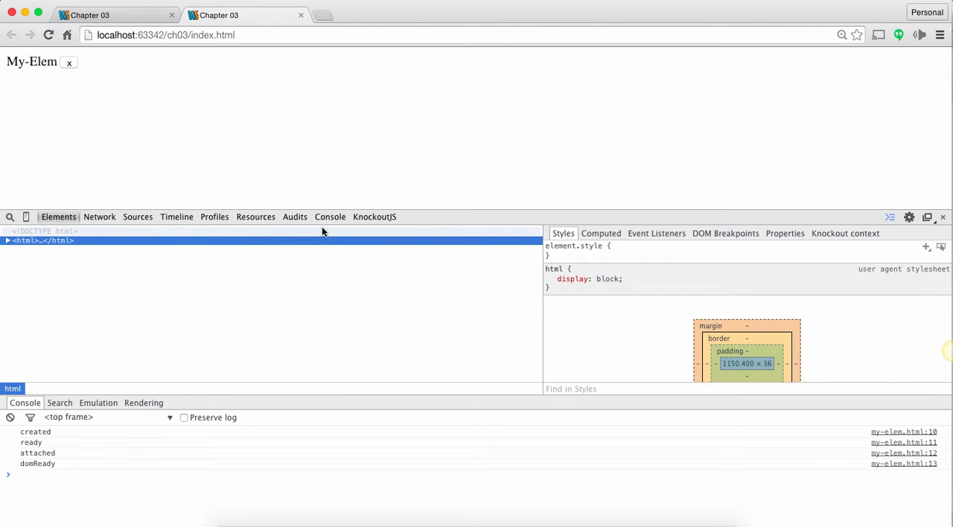
pyautogui.click(331, 217)
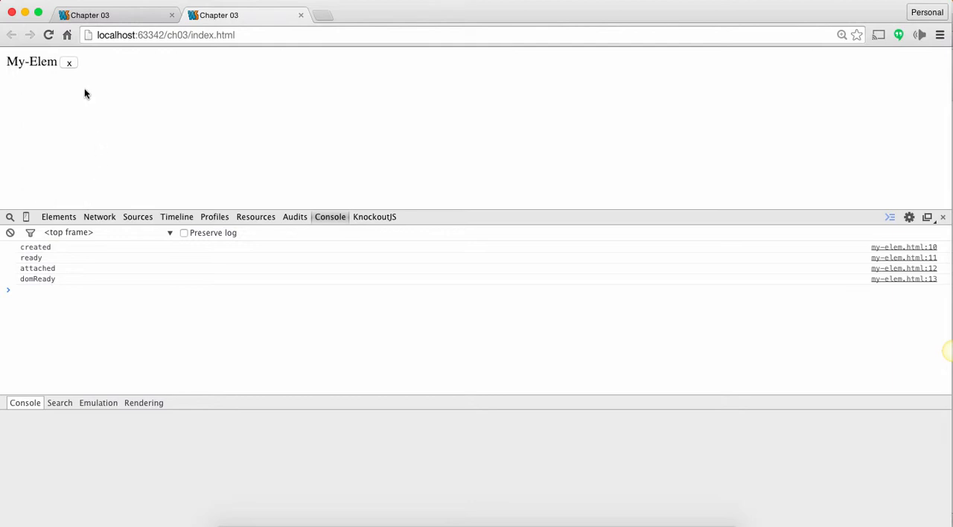
pyautogui.click(69, 63)
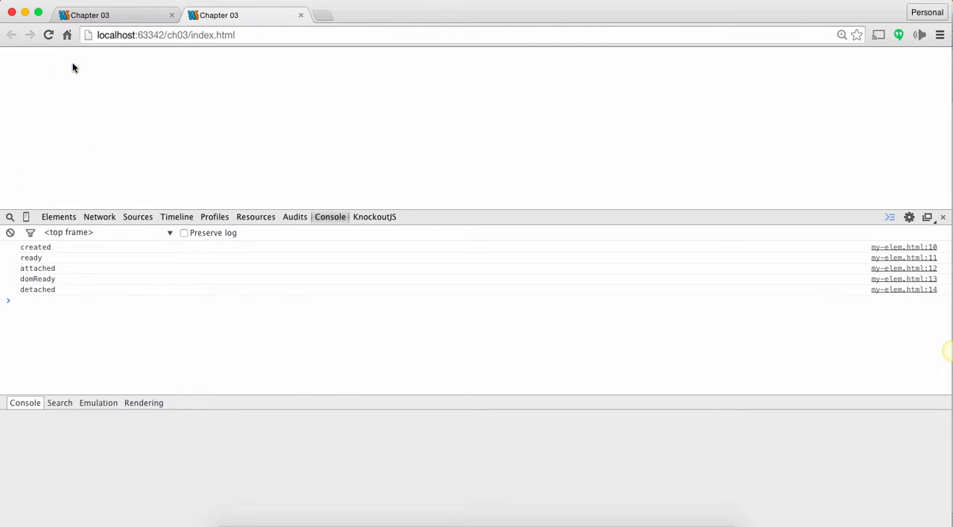
pyautogui.moveTo(87, 305)
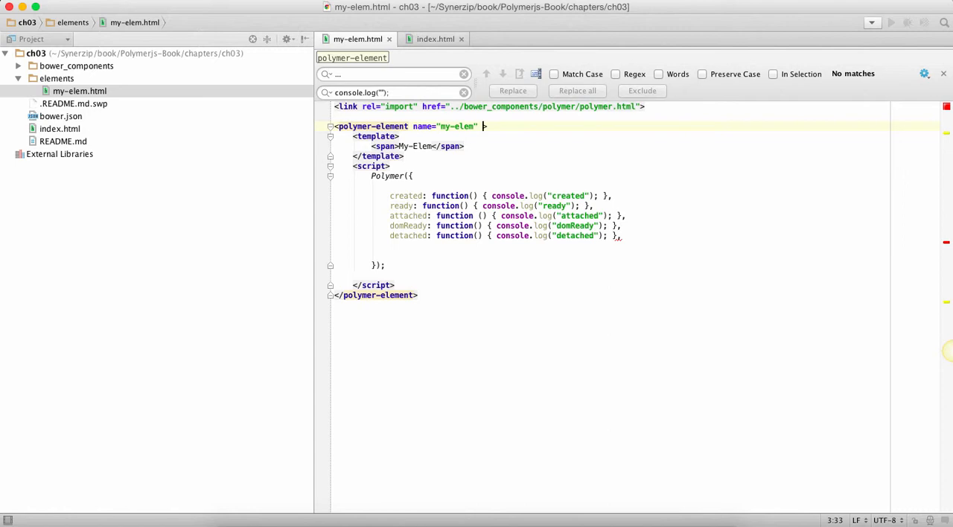
# Step: Add on-MouseOver="{{onMouseOver}}" to the polymer-element opening tag
pyautogui.write('o')
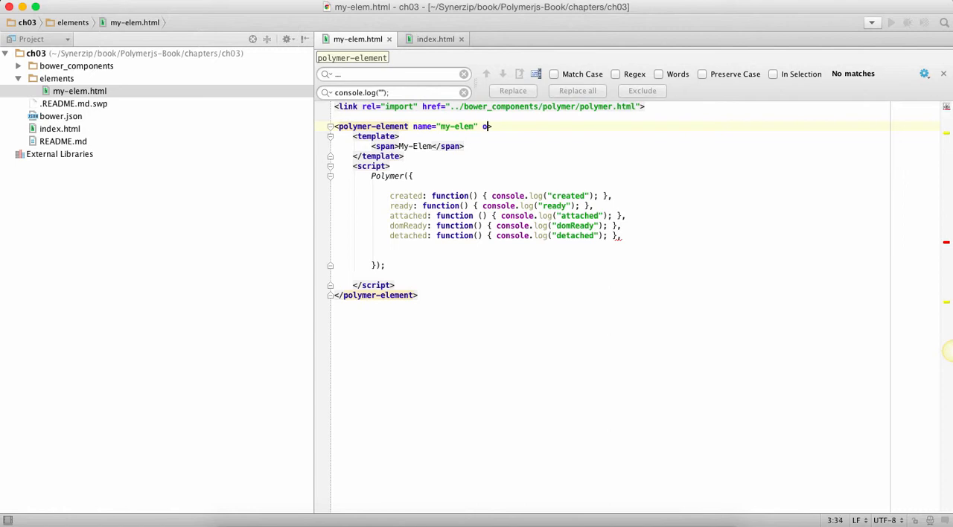
pyautogui.write('n-')
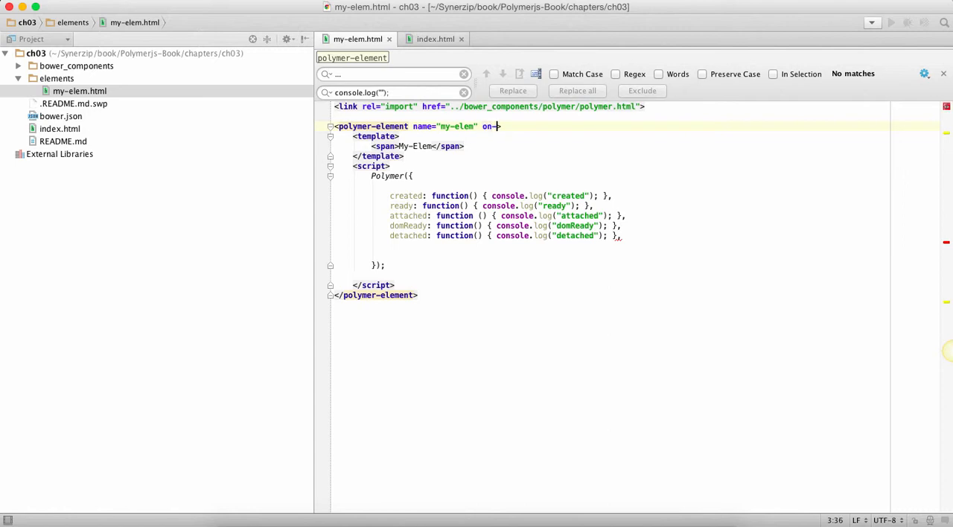
pyautogui.write('Mouse')
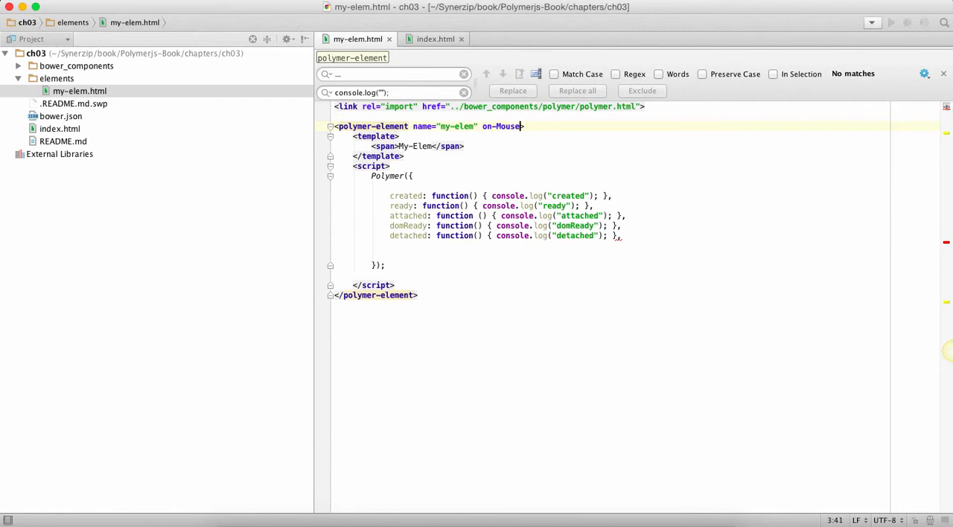
pyautogui.write('Over="')
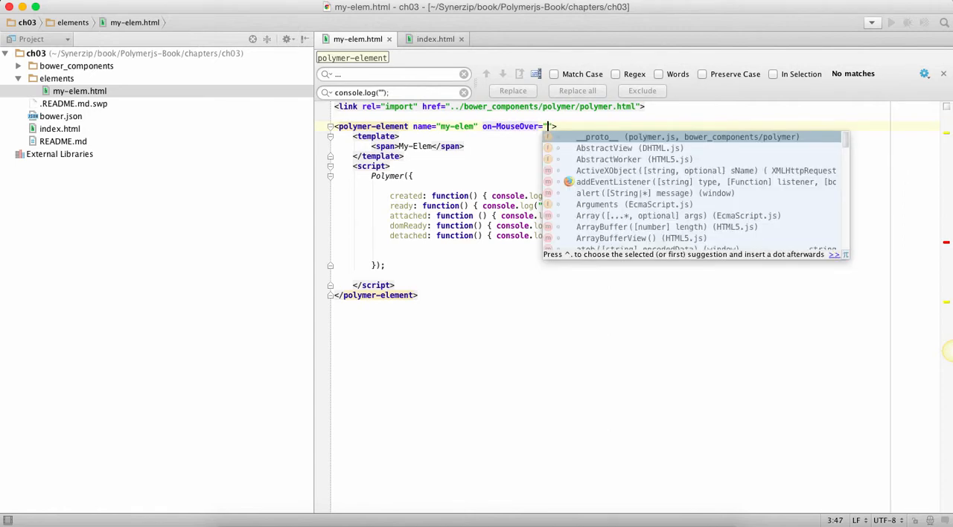
pyautogui.write('{{')
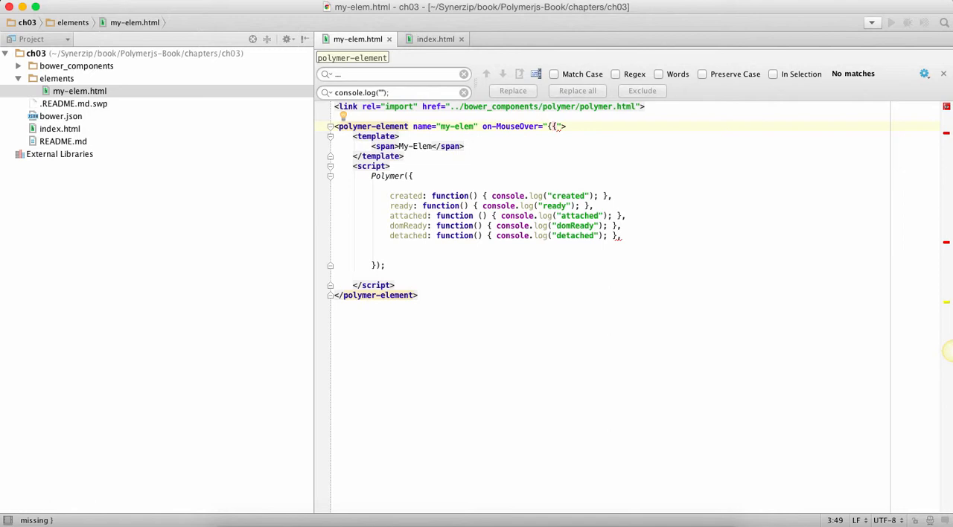
pyautogui.write('onMouseOver')
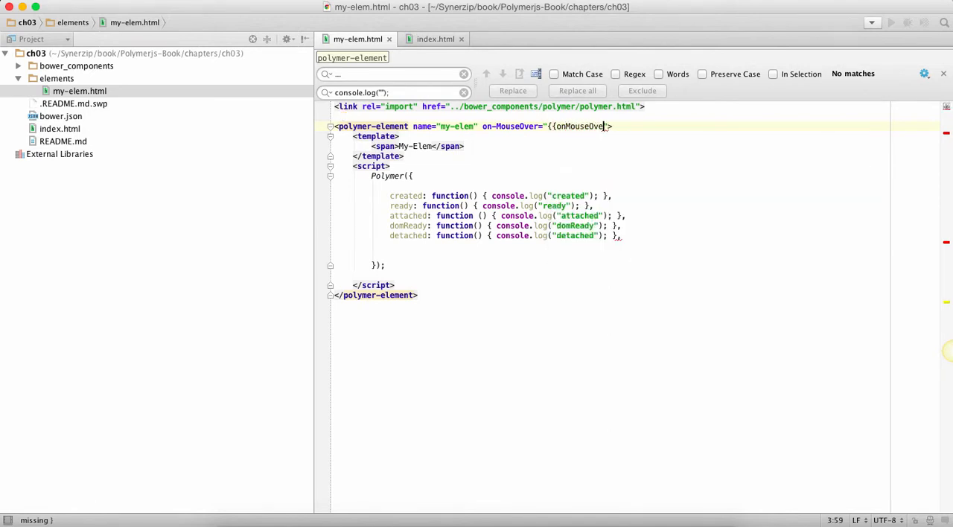
pyautogui.write('}}')
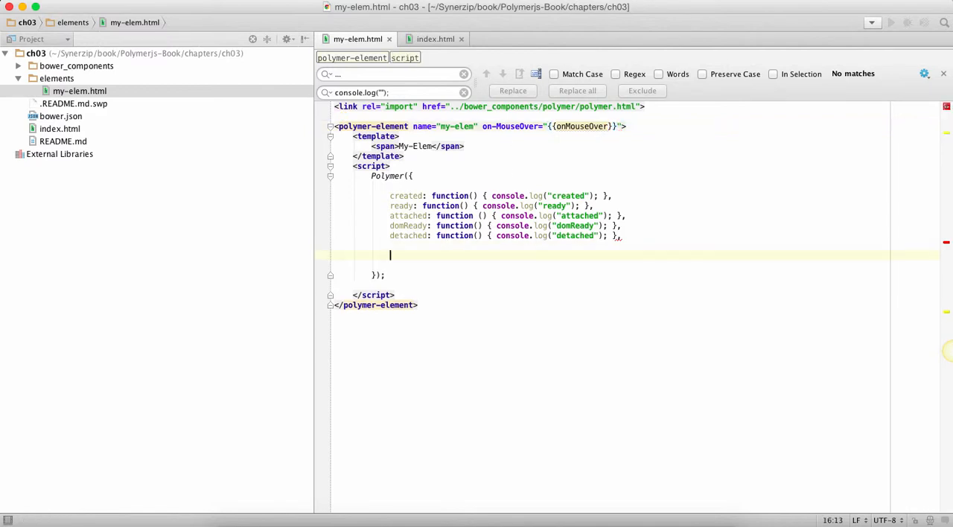
# Step: Write onMouseOver:function(event,details,sender) logging event, details and sender to the console
pyautogui.write('onMouseO')
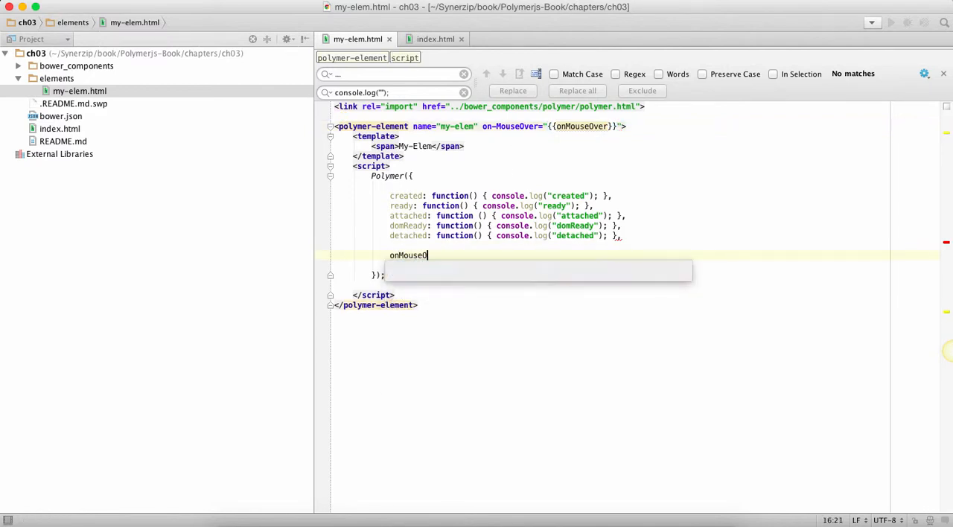
pyautogui.write('ver:functio')
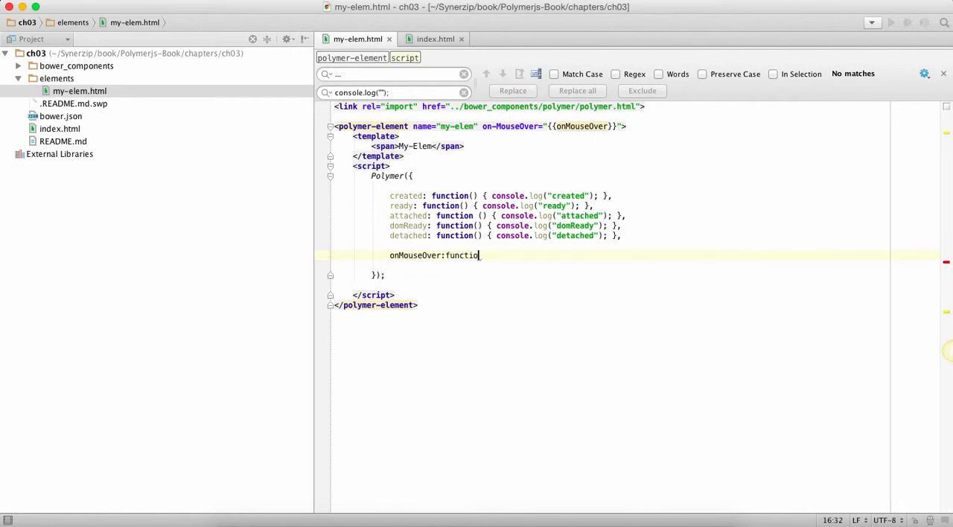
pyautogui.write('n(event,details,sender){')
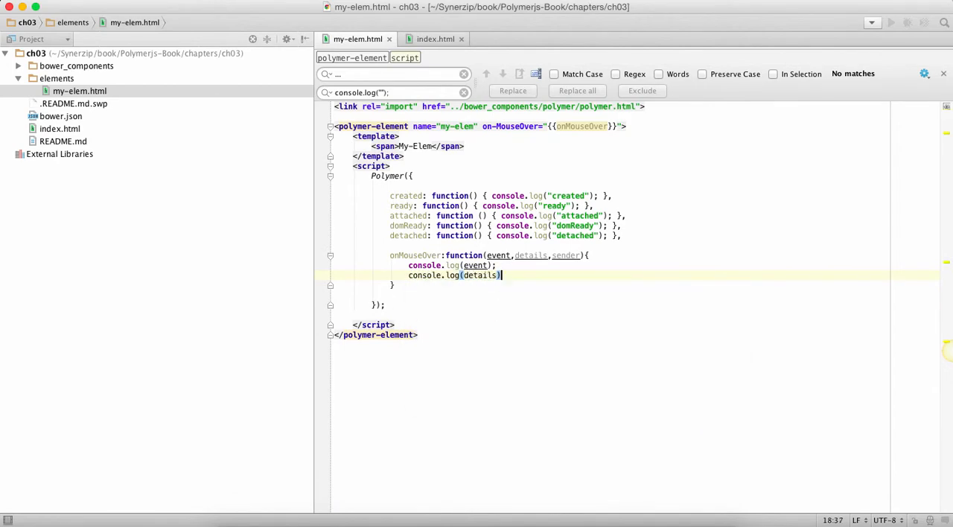
pyautogui.write('console.log(s')
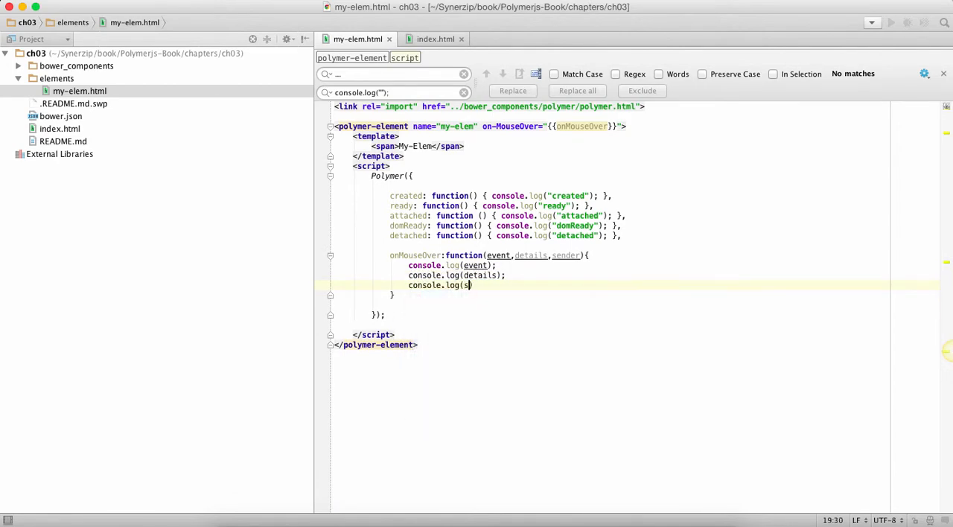
pyautogui.write('ender);')
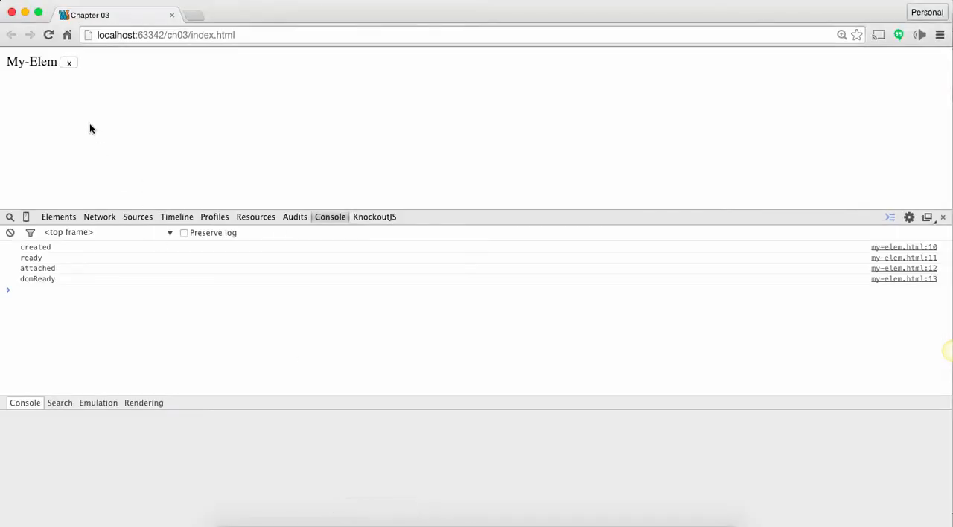
pyautogui.moveTo(59, 95)
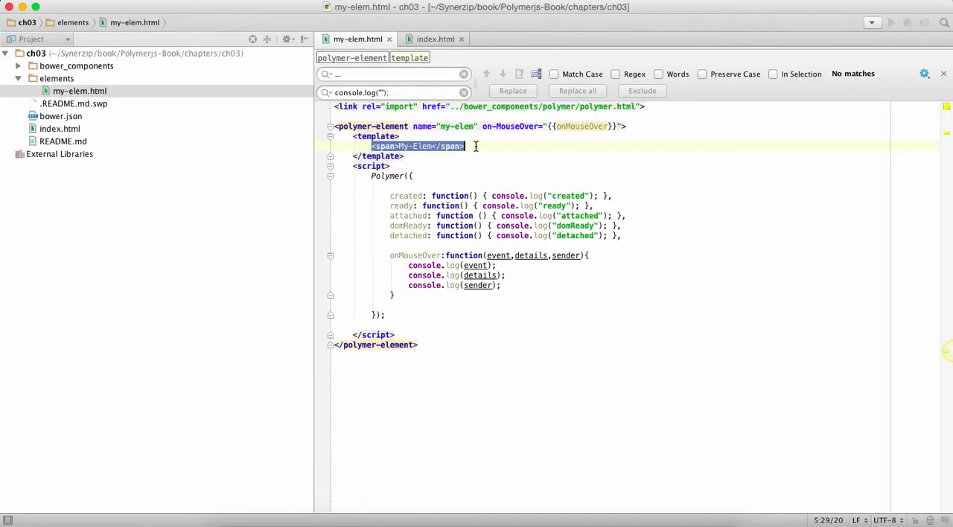
# Step: Add a <button>Clear Text</button> inside the my-elem template
pyautogui.write('<button></button>')
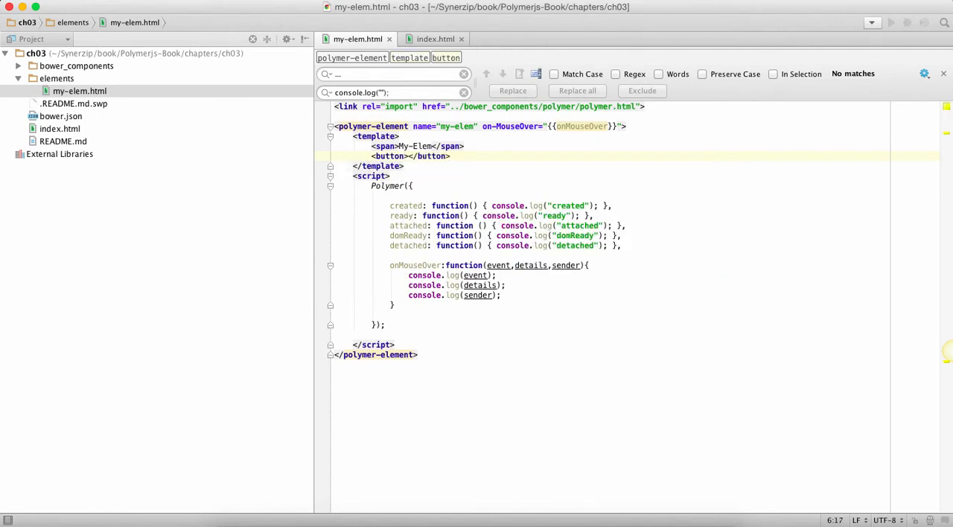
pyautogui.write('Clear Text')
pyautogui.write('<')
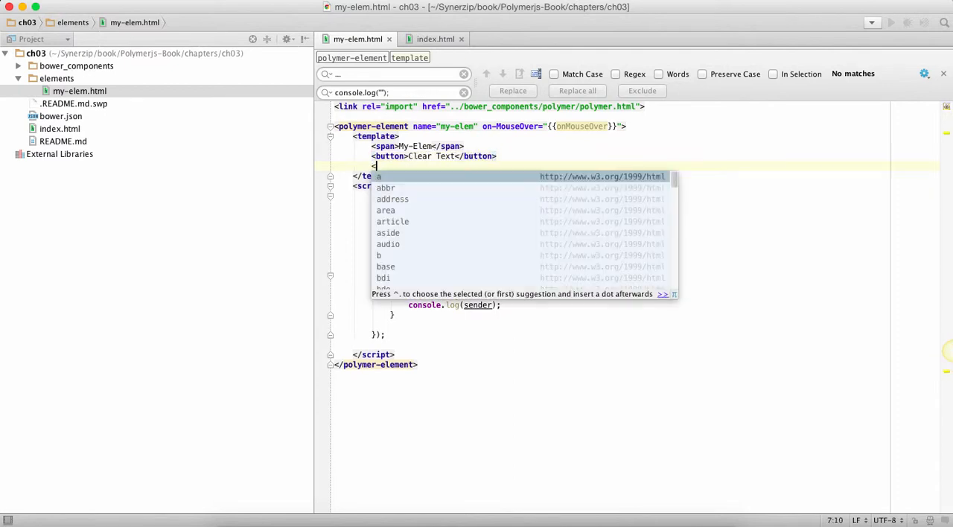
# Step: Add <input id="text" type="text" value="SomeText"> after the button
pyautogui.write('input')
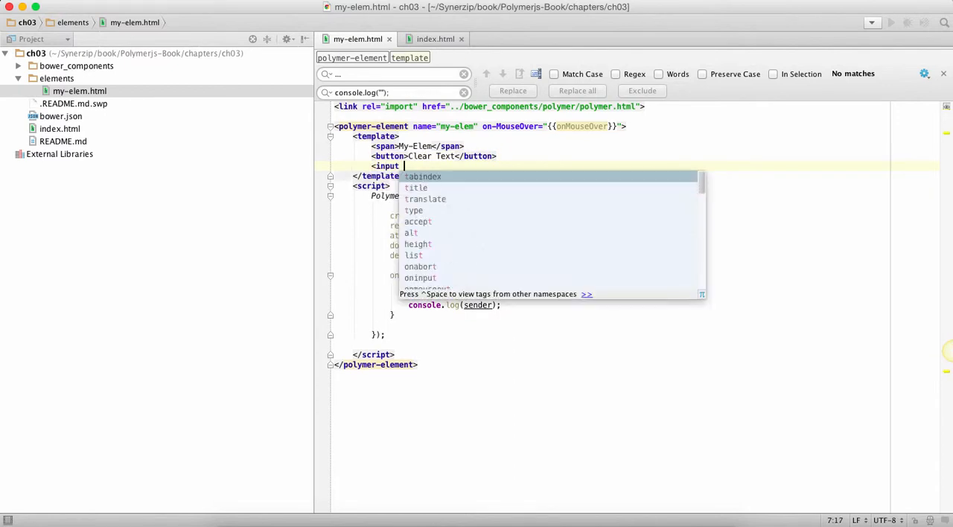
pyautogui.write('id="t')
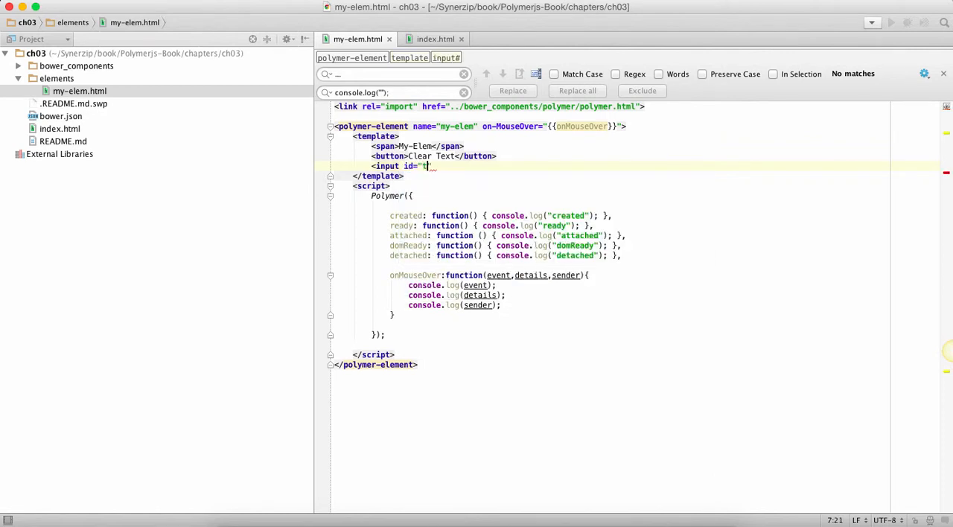
pyautogui.write('e')
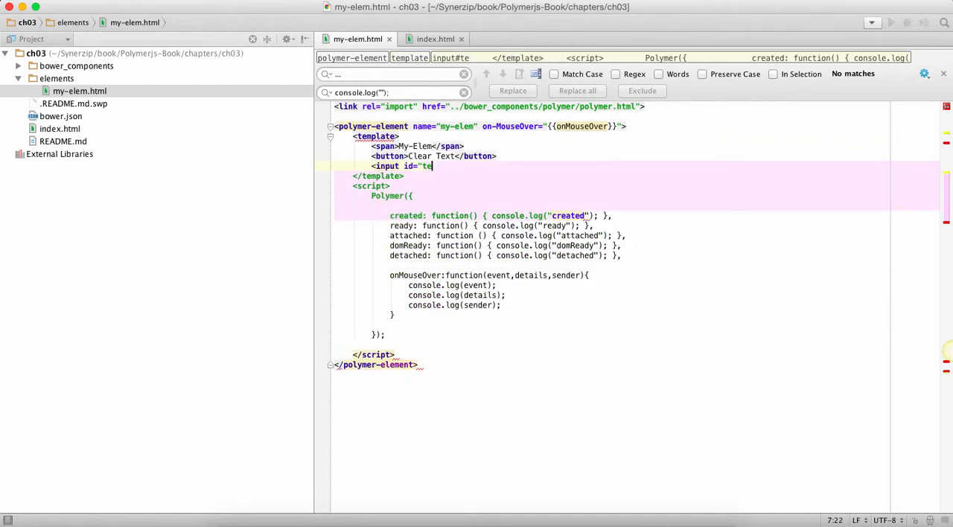
pyautogui.write('xt" ty')
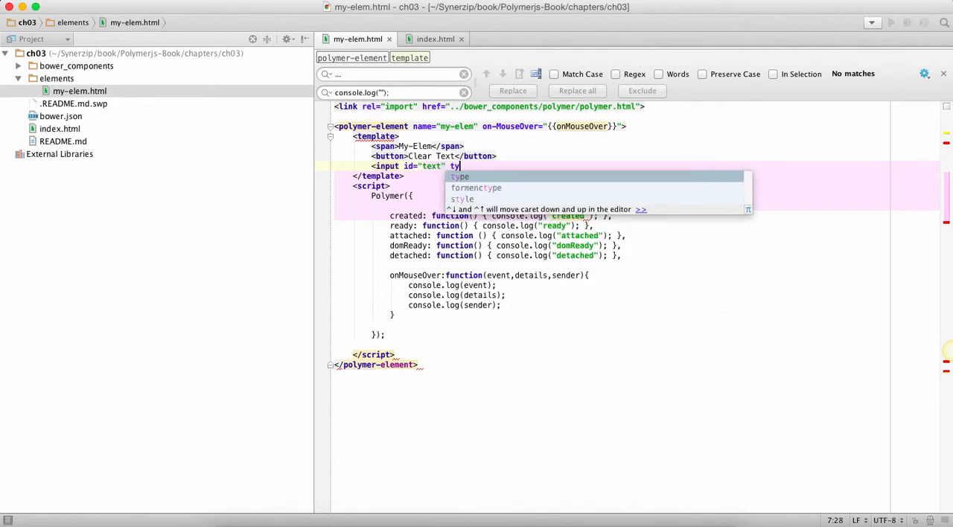
pyautogui.write('pe="text"')
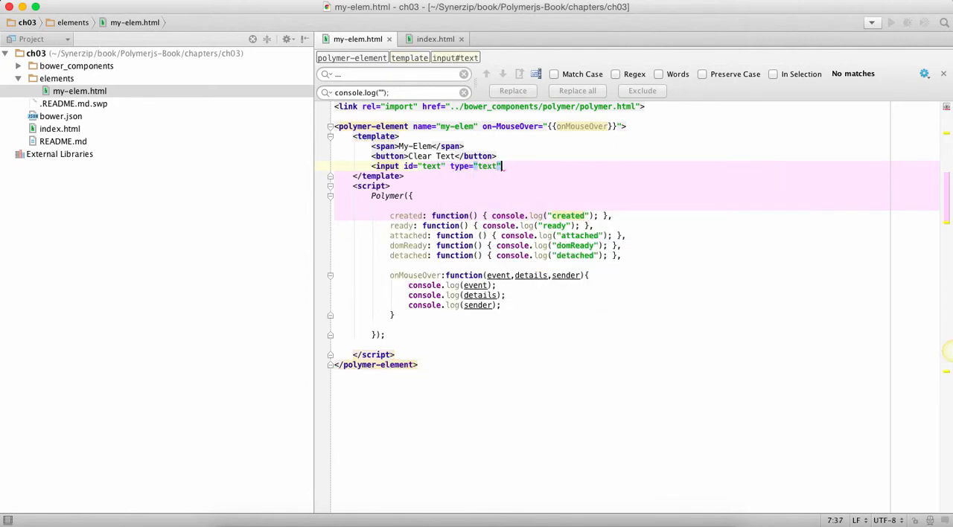
pyautogui.write('value="')
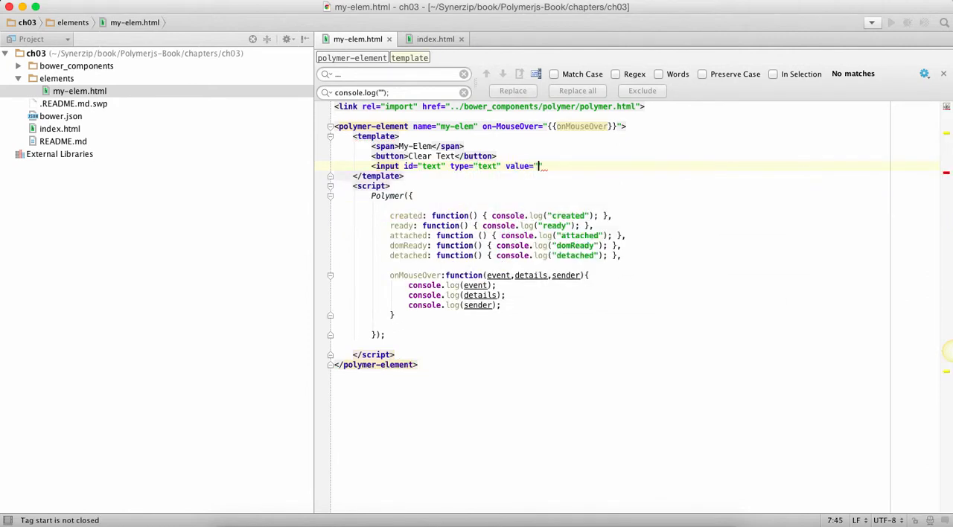
pyautogui.write('SomeText')
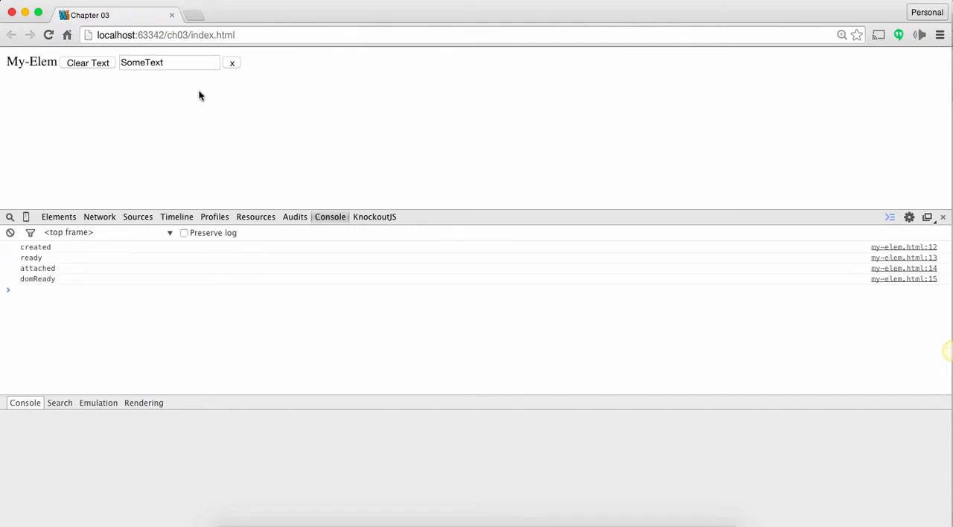
# Step: Refresh the index page in Chrome to see the Clear Text button and SomeText input
pyautogui.click(87, 62)
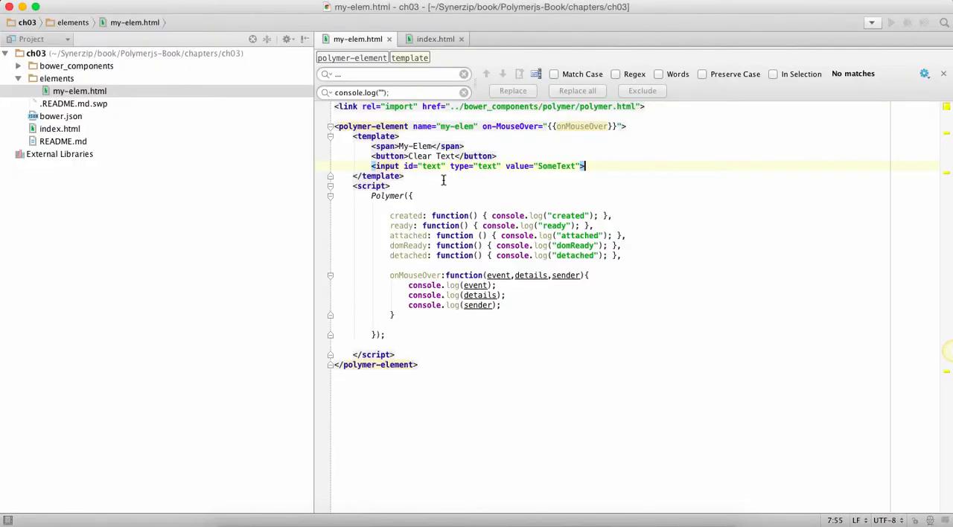
# Step: Bind the button's on-click to {{clearText}} and start a clearText:function in the prototype
pyautogui.write('on-click="clearTe')
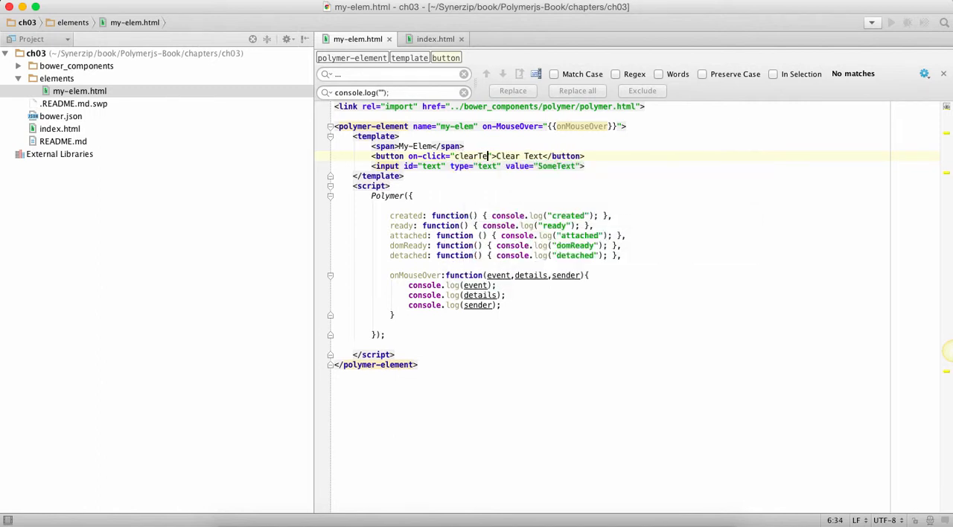
pyautogui.write('xt}}')
pyautogui.click(610, 314)
pyautogui.write(',')
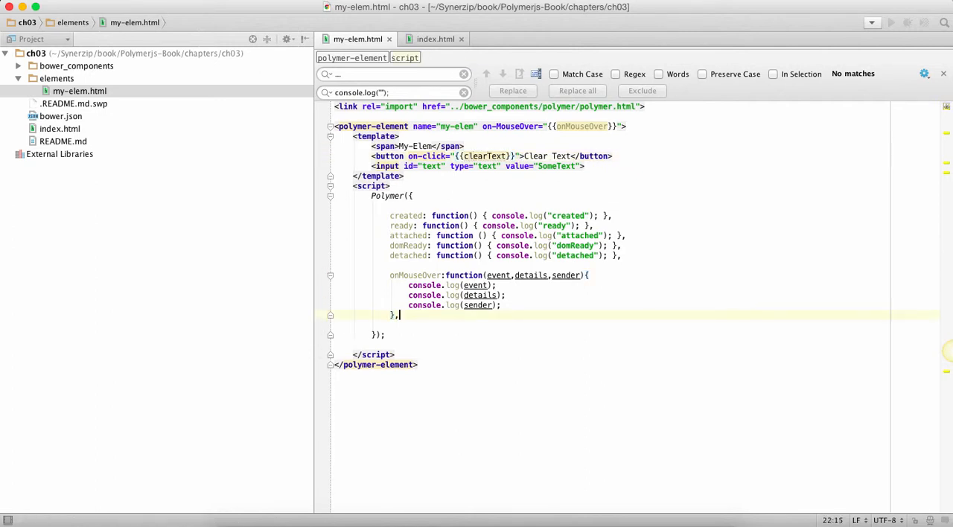
pyautogui.write('clearTe')
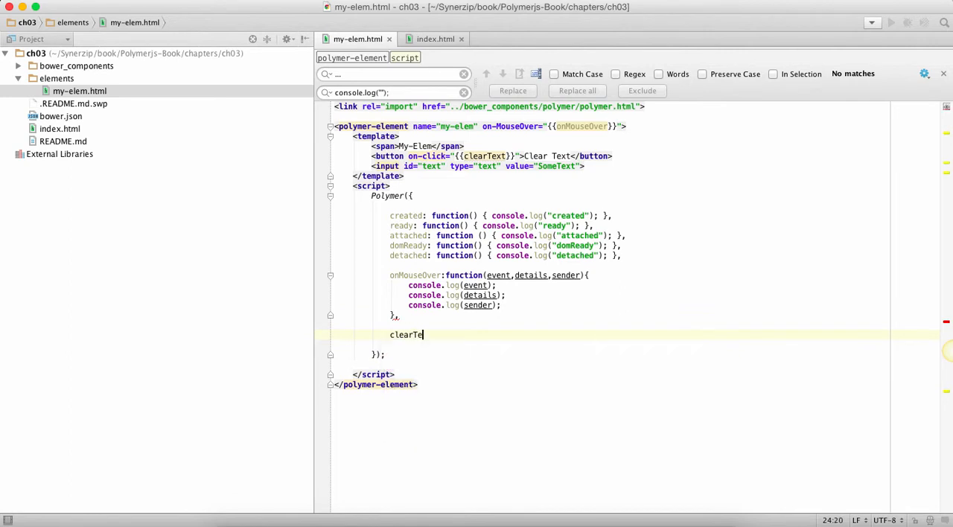
pyautogui.write('xt:function(){')
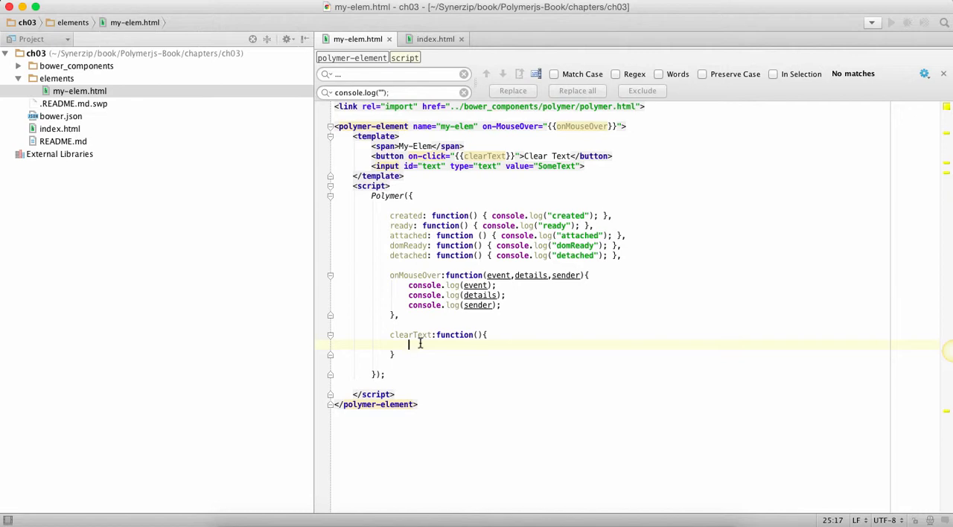
# Step: Make clearText set this.$.text.value="" to empty the input
pyautogui.write('this.$.')
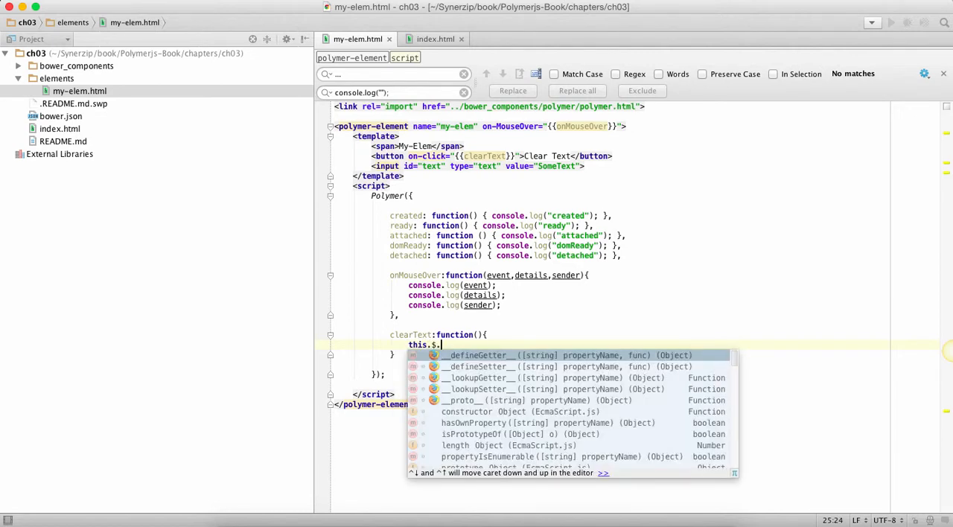
pyautogui.write('tex')
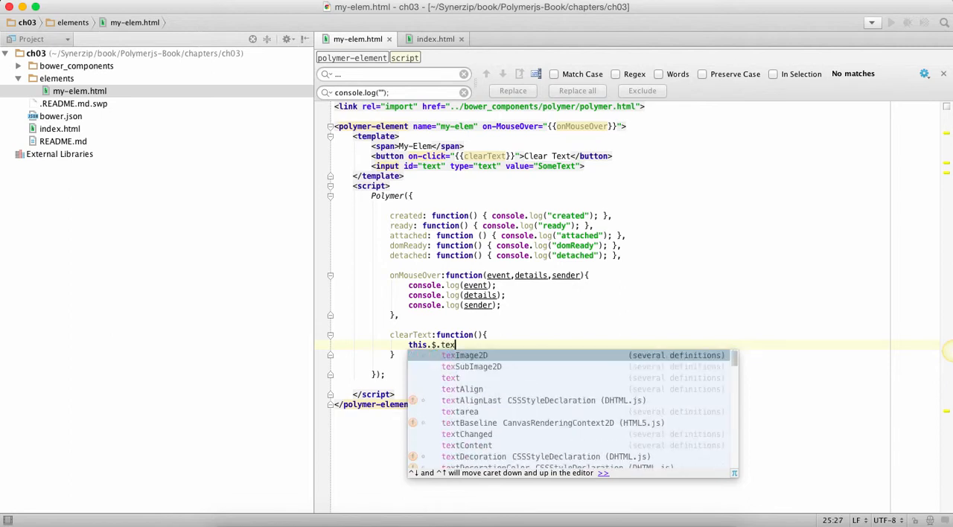
pyautogui.write('t')
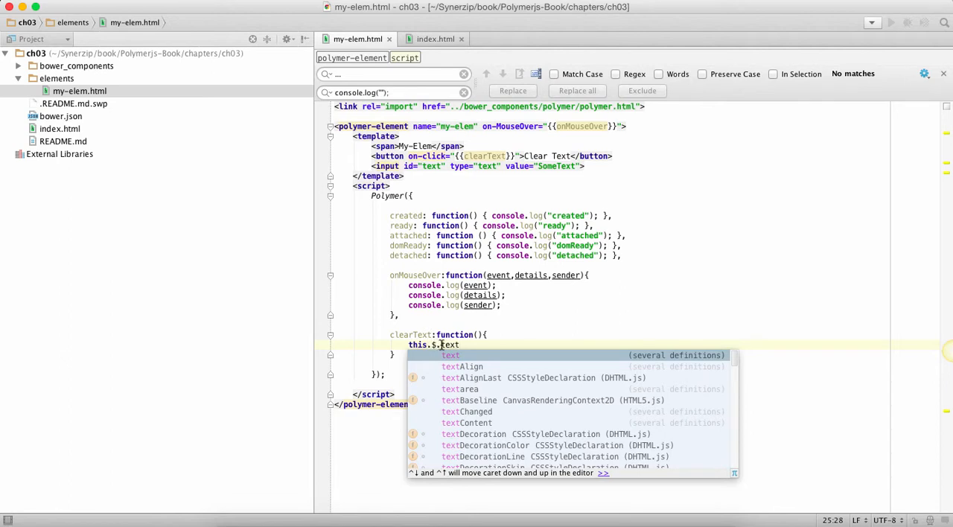
pyautogui.write('.')
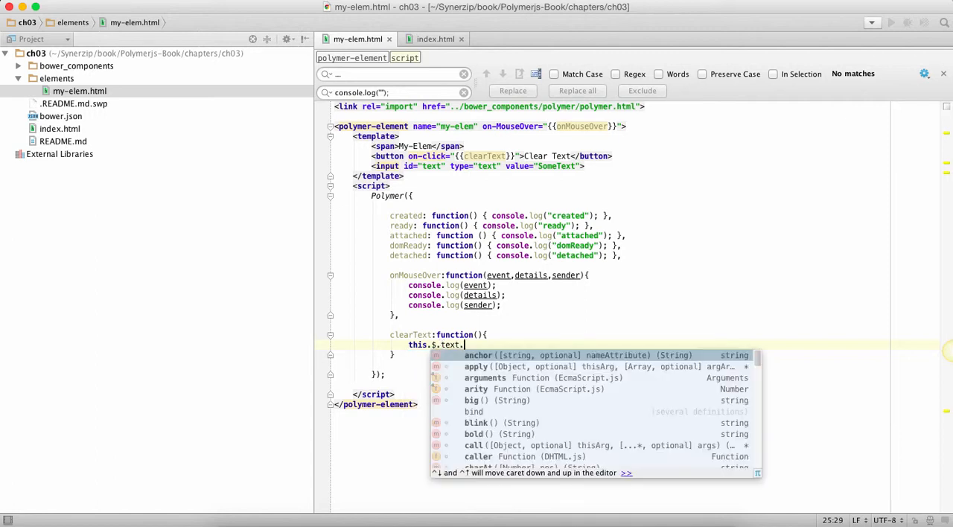
pyautogui.write('value=')
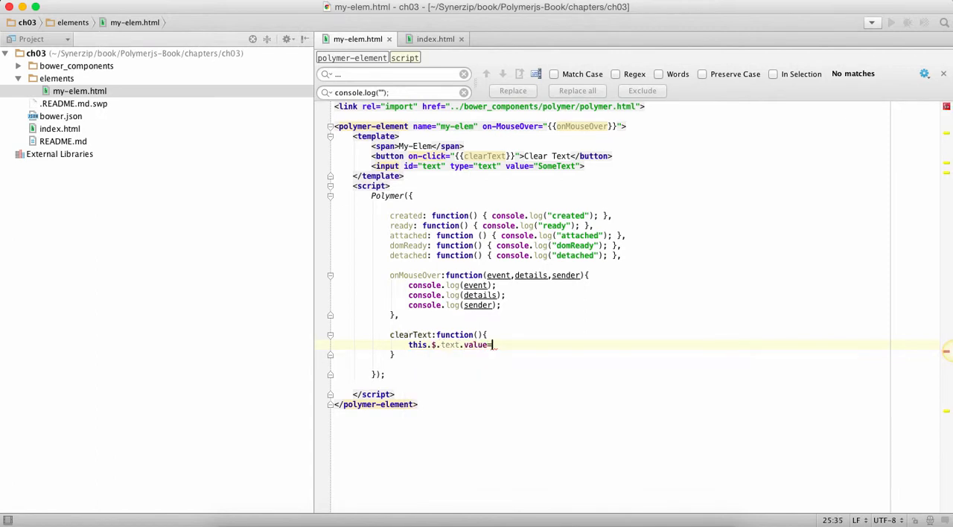
pyautogui.write('"";')
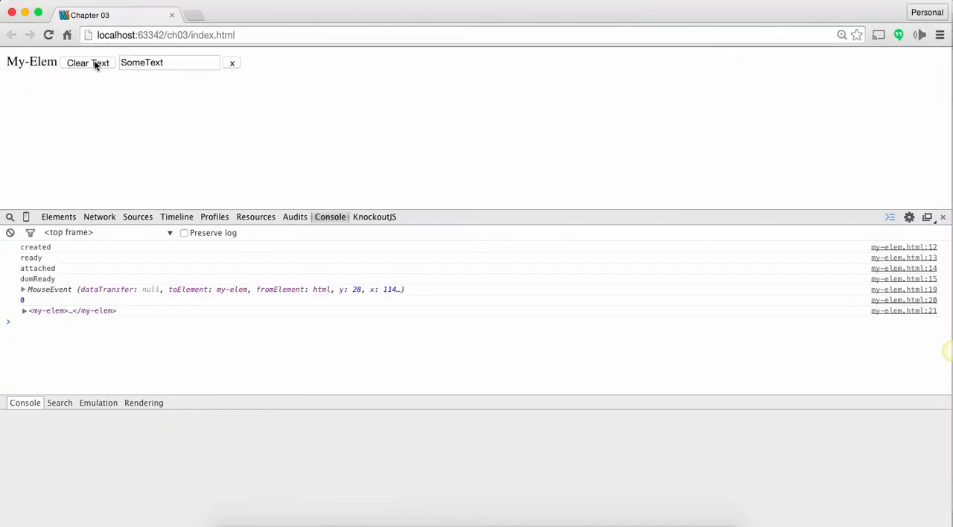
# Step: Reload the page, use Clear Text to empty the text box, then return to WebStorm
pyautogui.click(86, 63)
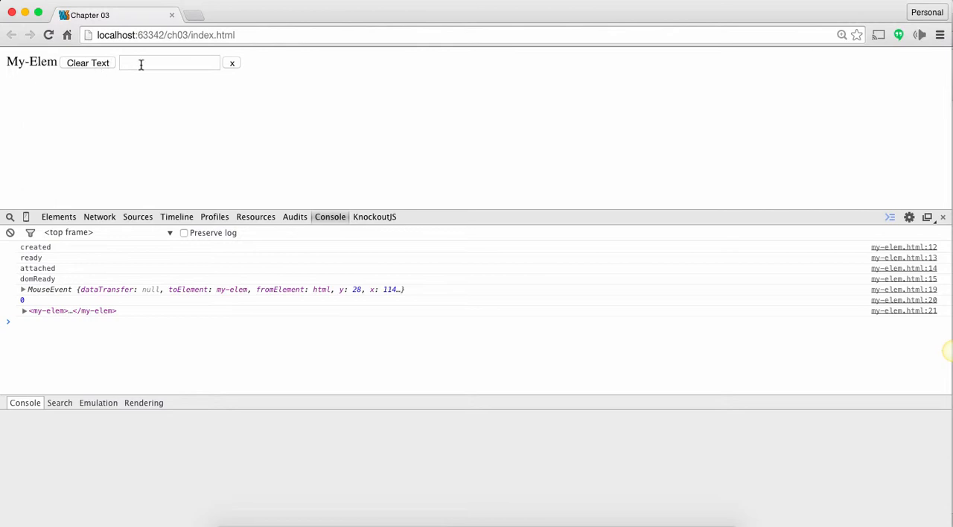
pyautogui.click(86, 63)
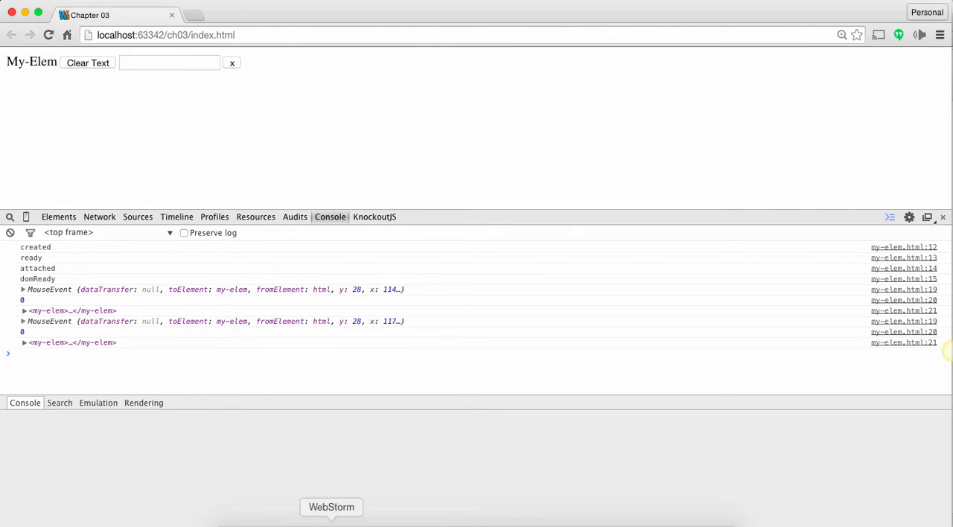
pyautogui.click(330, 506)
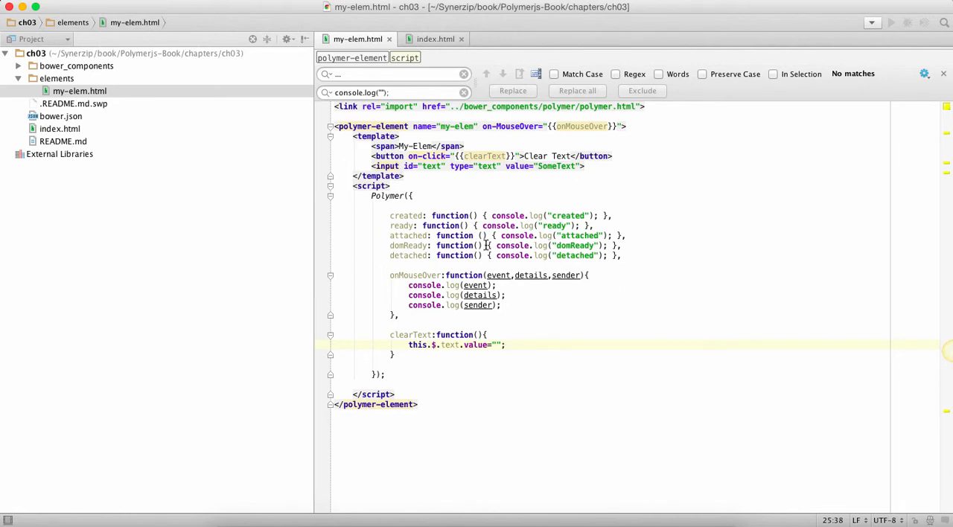
pyautogui.moveTo(405, 210)
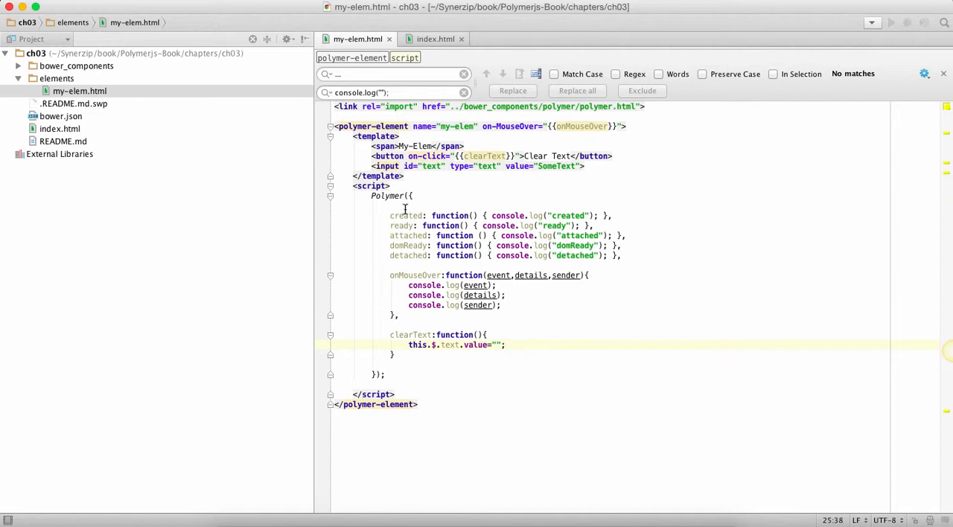